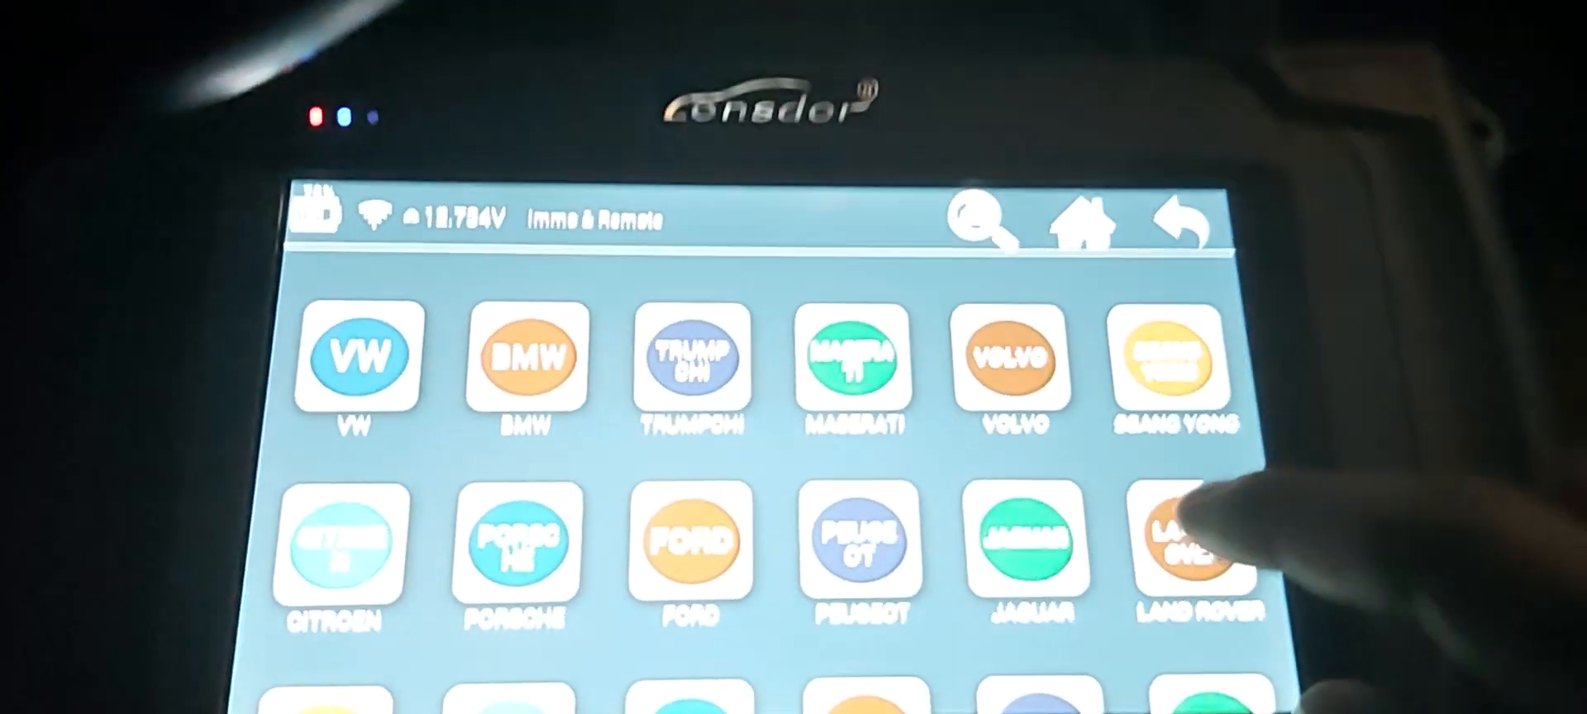
Choose LAND ROVER from the Immo & Remote brand grid
{"action": "left_click", "coordinate": [1192, 547]}
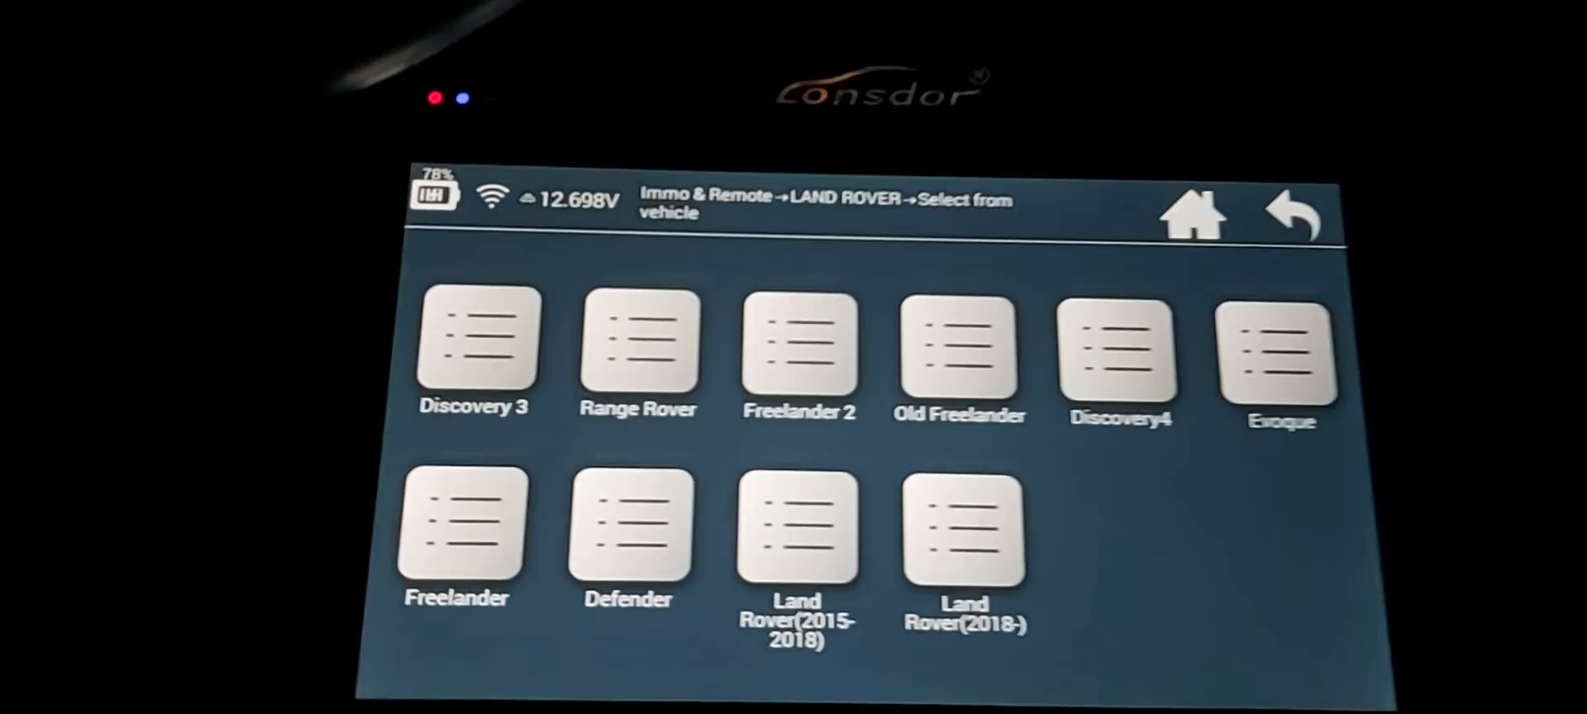
Select Land Rover (2015-2018) and the Type 4 smart key via OBD
{"action": "left_click", "coordinate": [799, 531]}
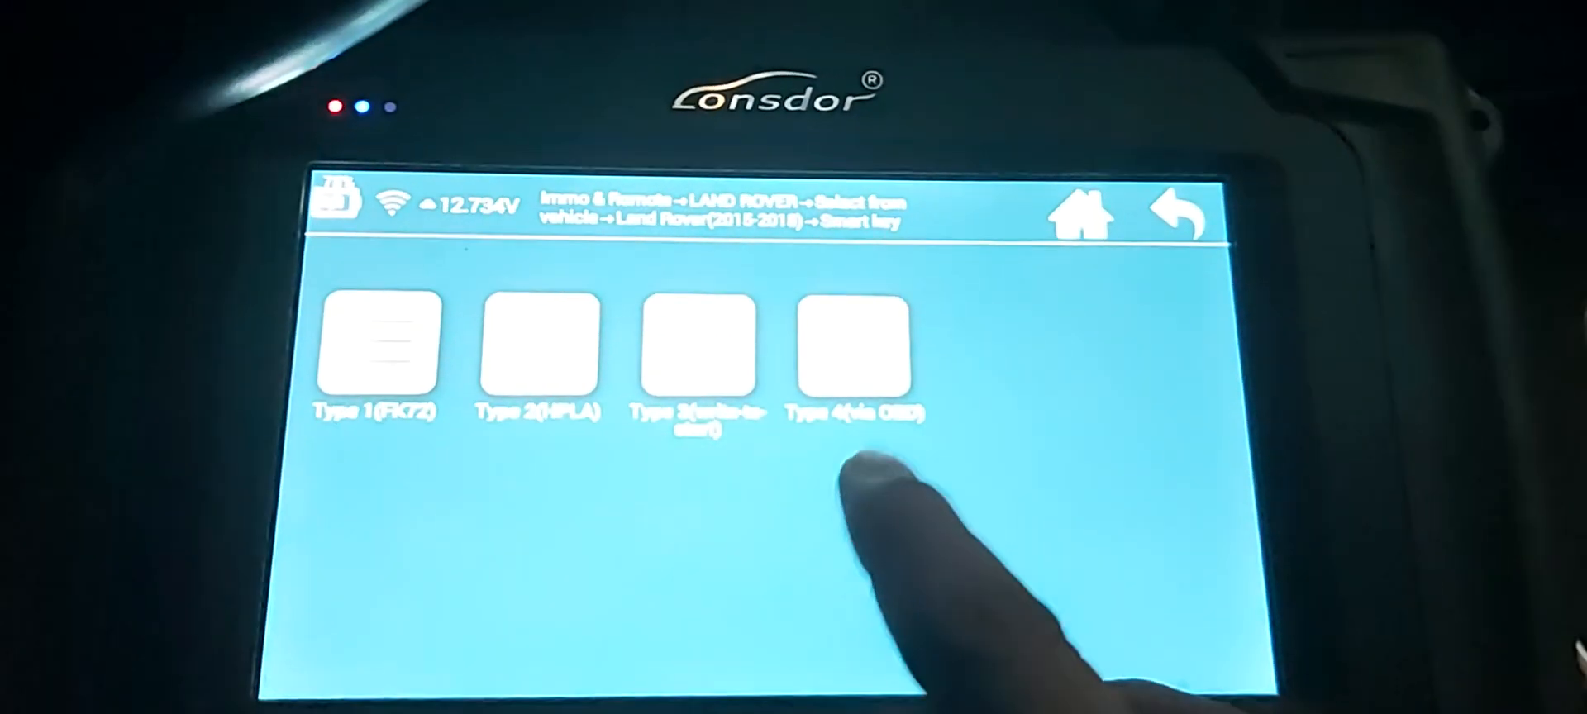
{"action": "left_click", "coordinate": [853, 346]}
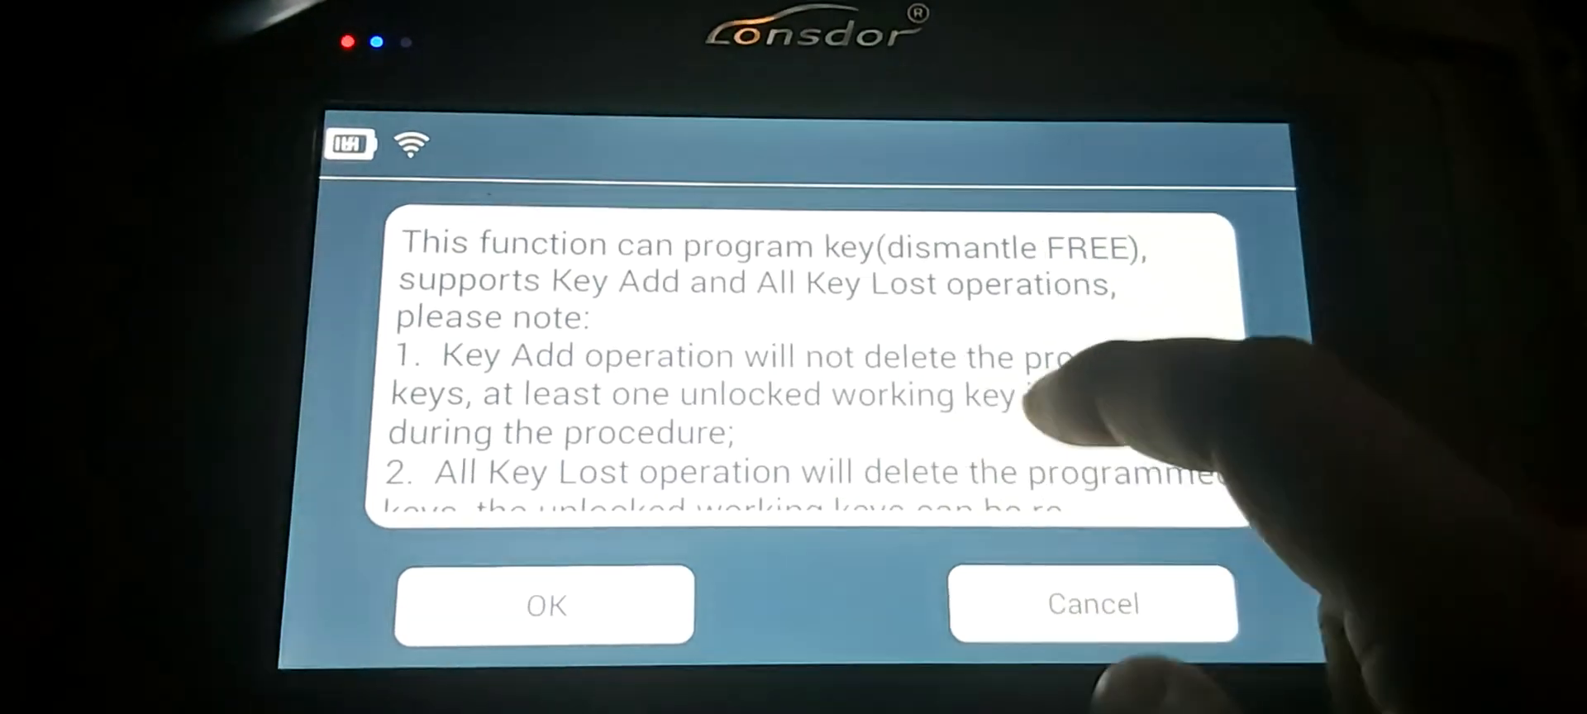
Scroll through the notice and answer no working key to run All Key Lost
{"action": "scroll", "scroll_direction": "down", "scroll_amount": 3}
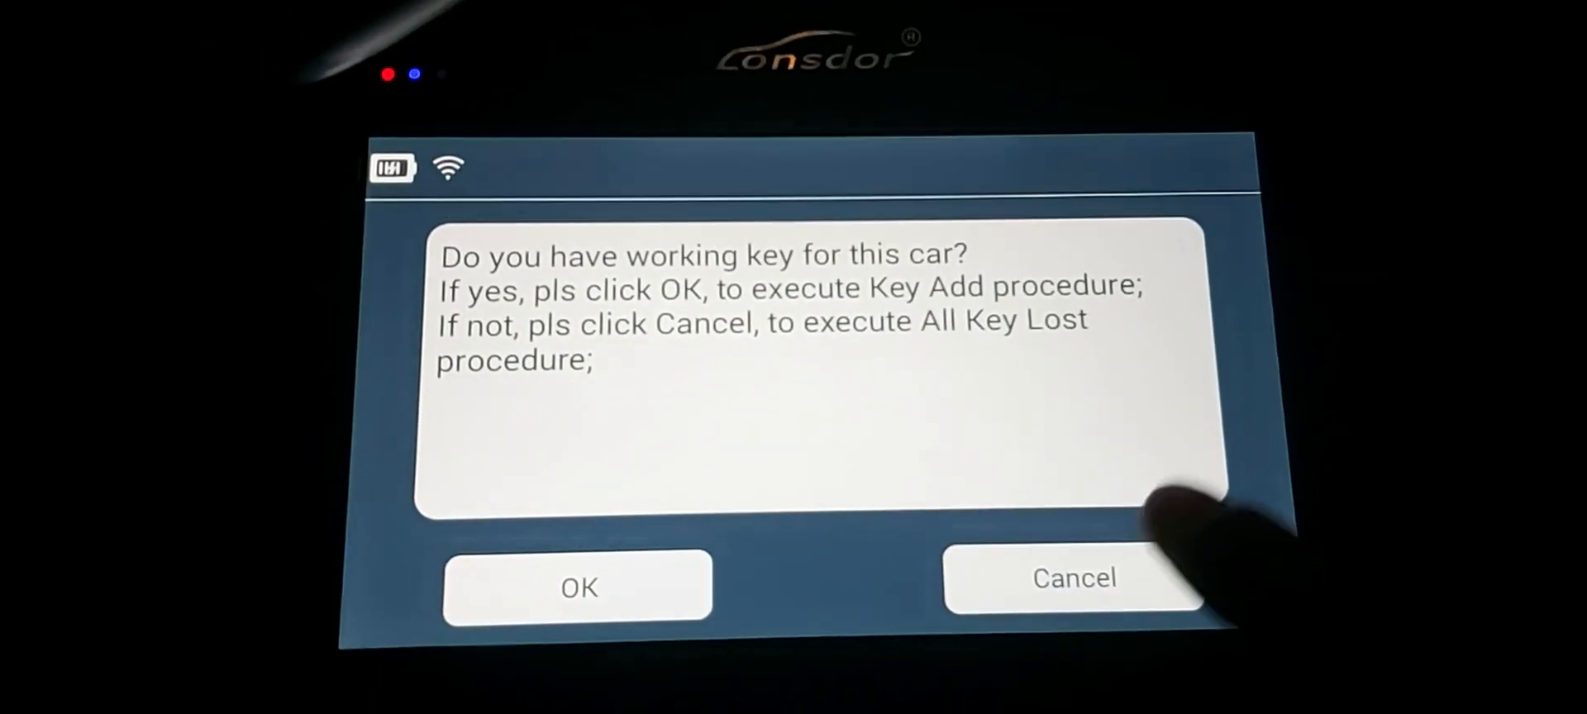
{"action": "left_click", "coordinate": [1074, 579]}
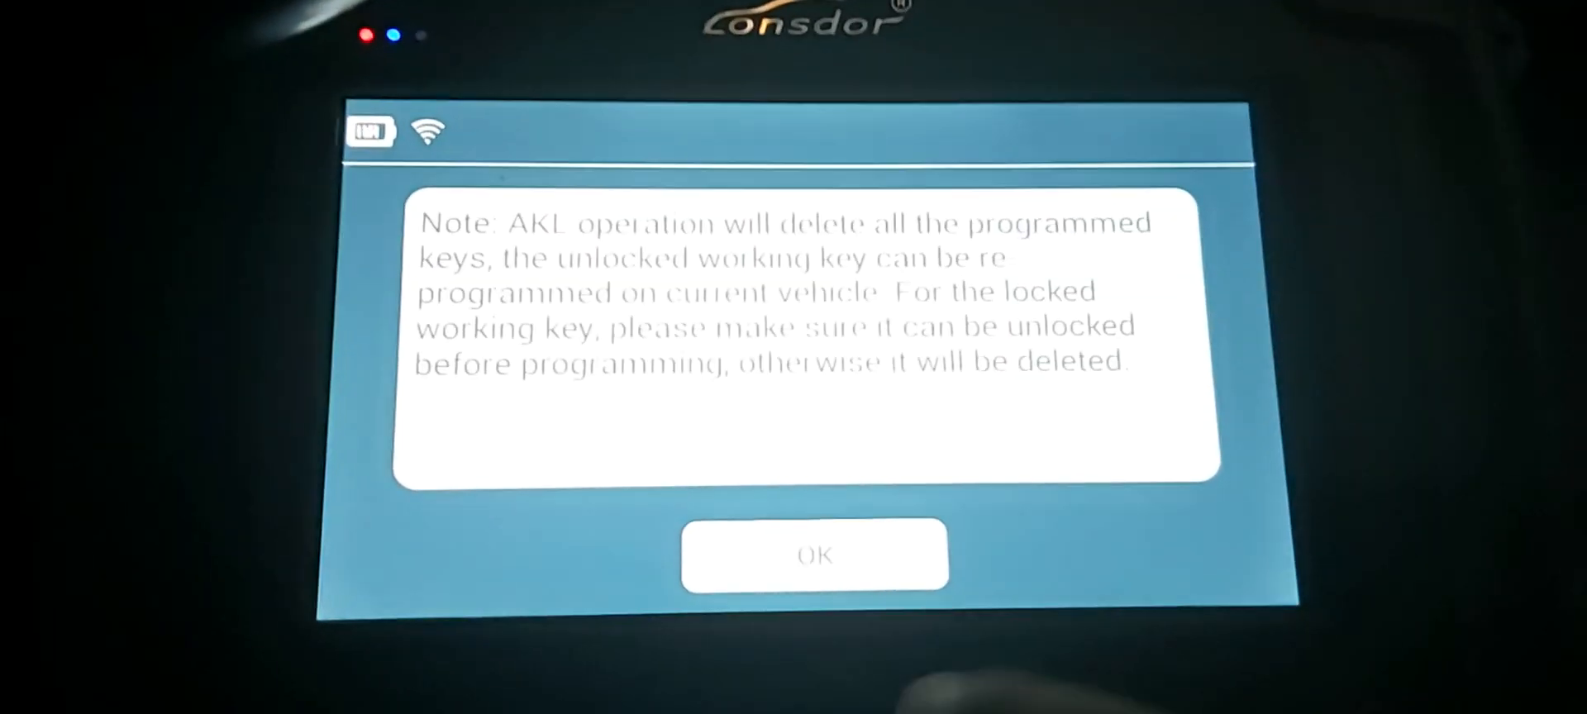
Acknowledge the All Key Lost deletion warning to reach the key type list
{"action": "left_click", "coordinate": [815, 555]}
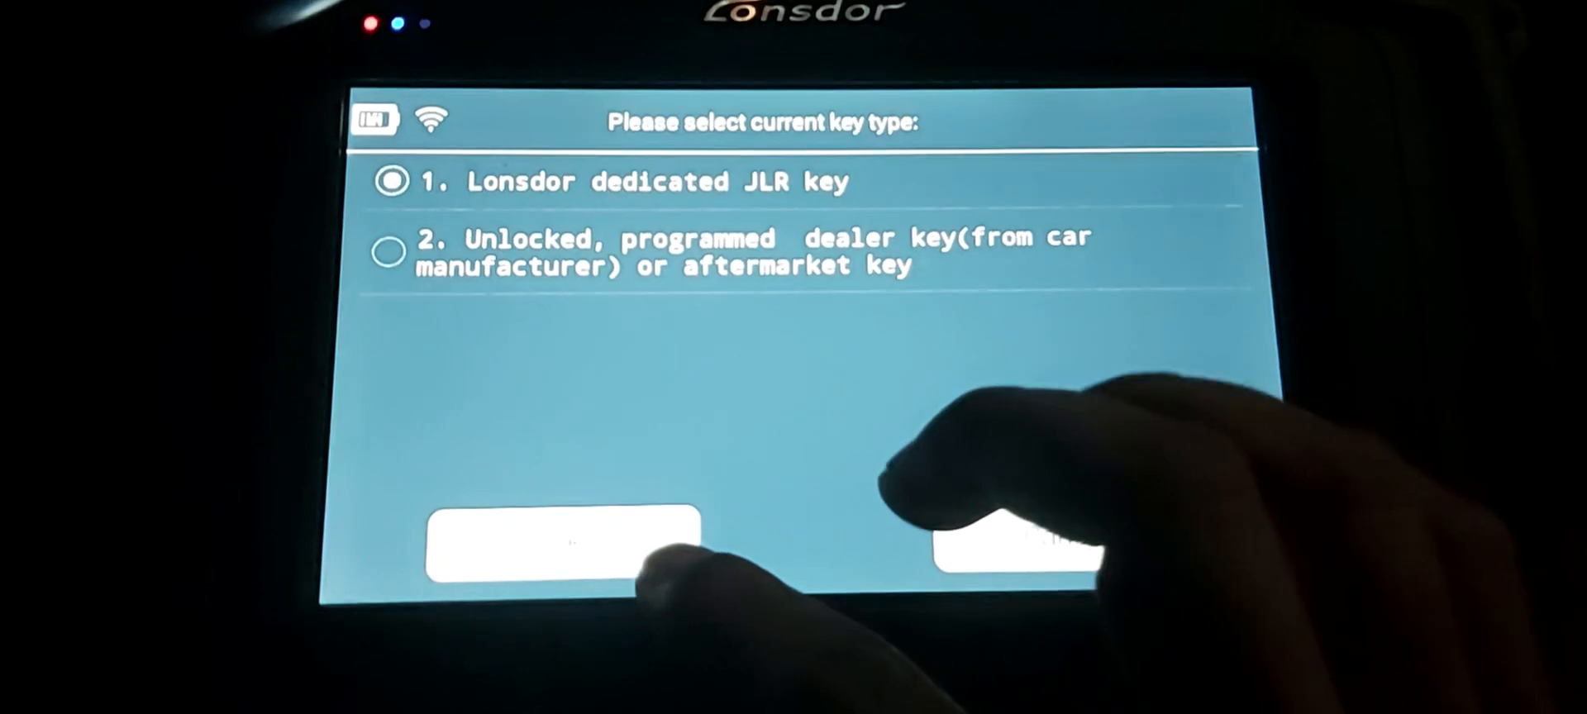
Confirm the Lonsdor dedicated JLR key type and accept the successful key generation
{"action": "left_click", "coordinate": [1012, 547]}
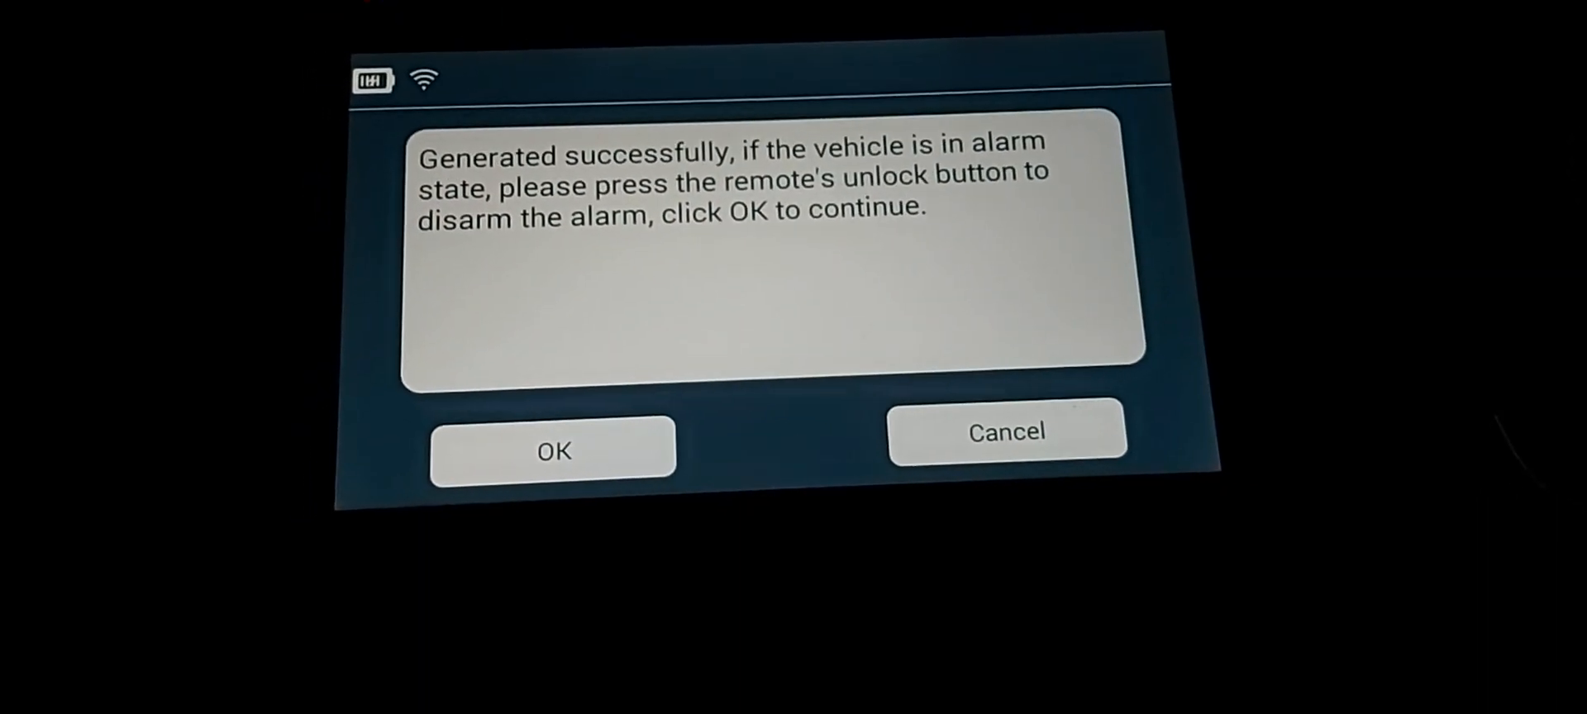
{"action": "left_click", "coordinate": [553, 451]}
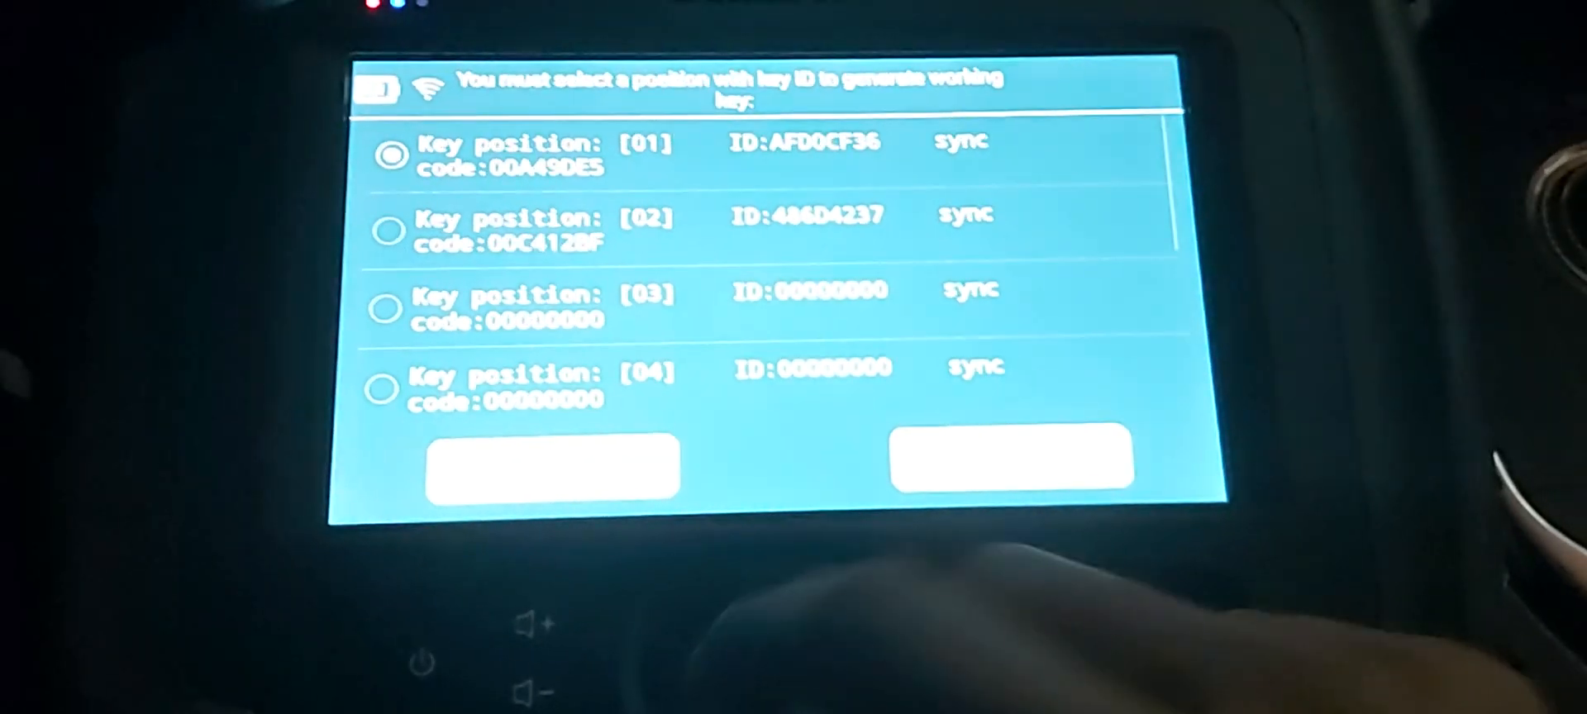